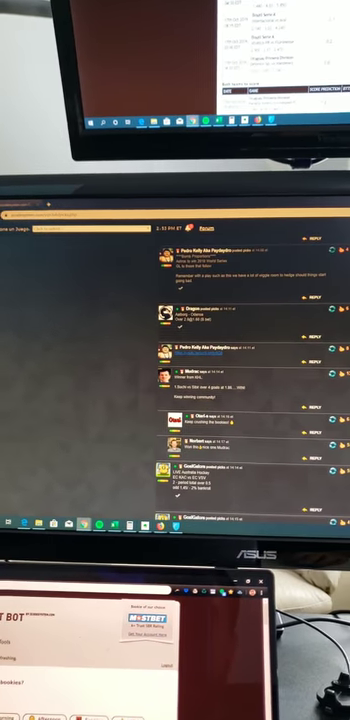
pyautogui.scroll(-3)
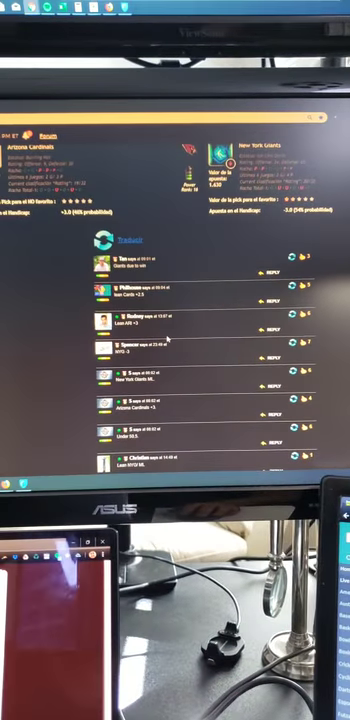
pyautogui.scroll(-3)
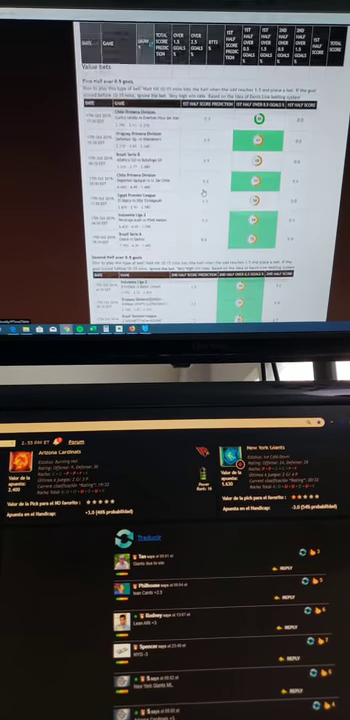
pyautogui.scroll(-3)
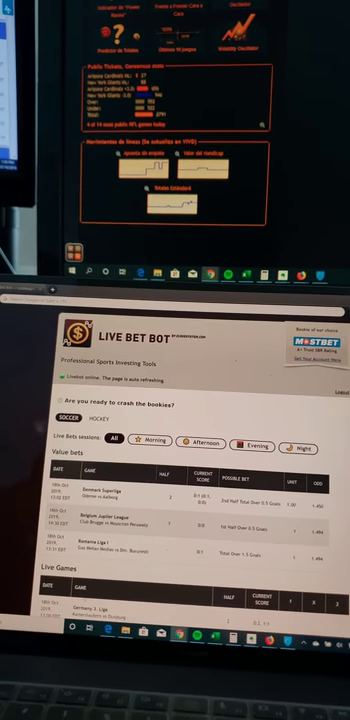
pyautogui.scroll(-3)
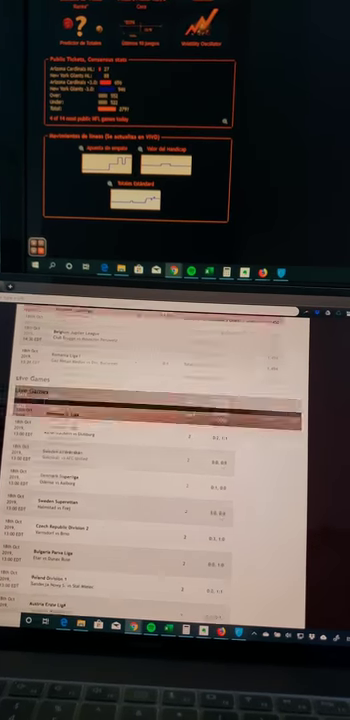
pyautogui.scroll(-3)
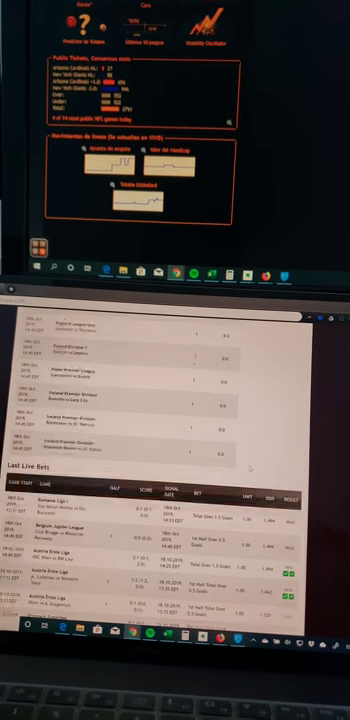
pyautogui.scroll(-3)
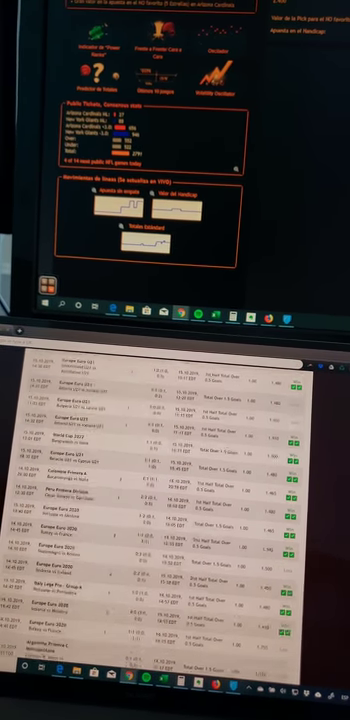
pyautogui.scroll(-3)
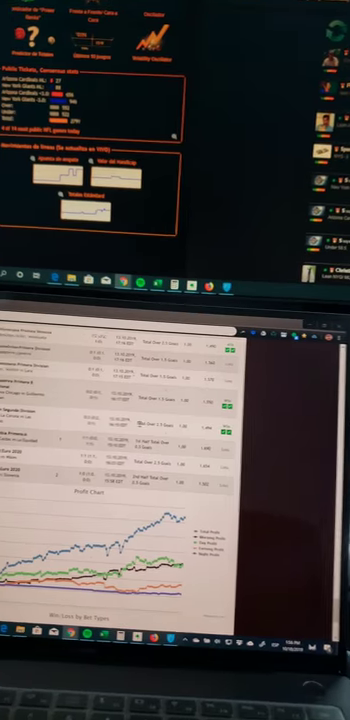
pyautogui.scroll(-3)
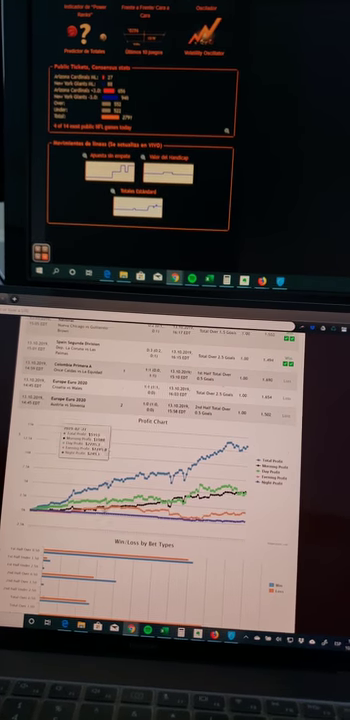